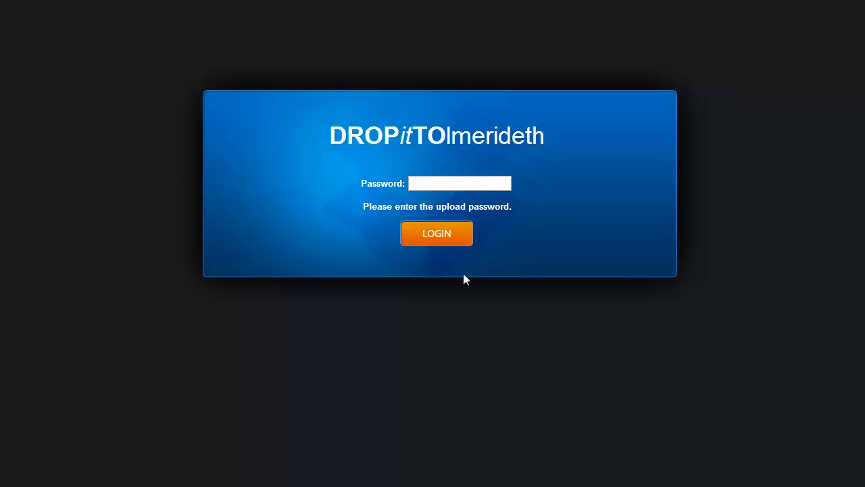
Log in to the DropItToMe upload page with the upload password.
left_click(460, 183)
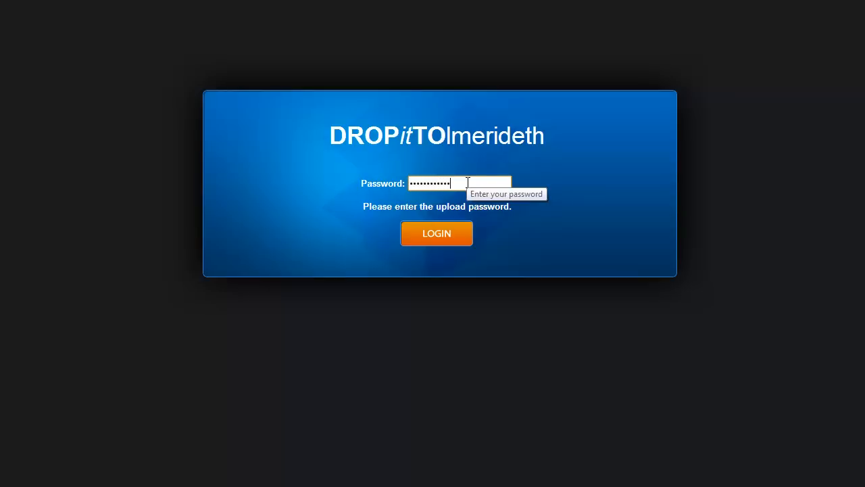
left_click(436, 233)
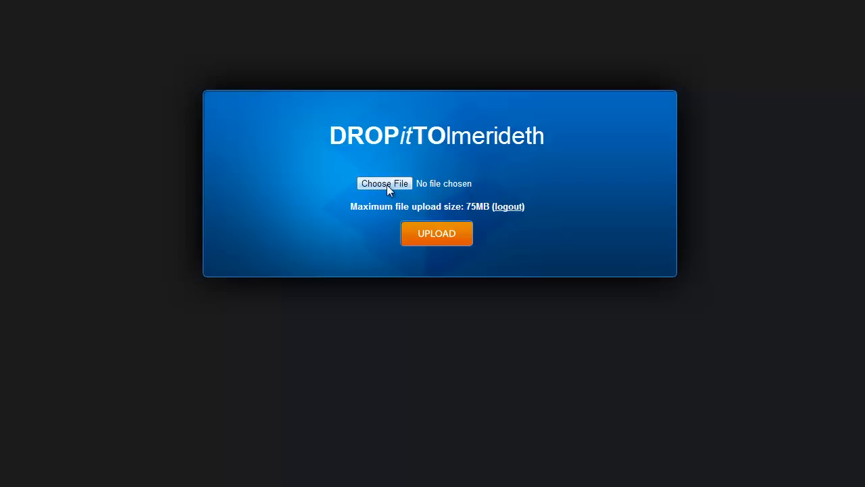
Choose '3rd Benchmark Assessment' from the Desktop and upload it to Dropbox.
left_click(384, 183)
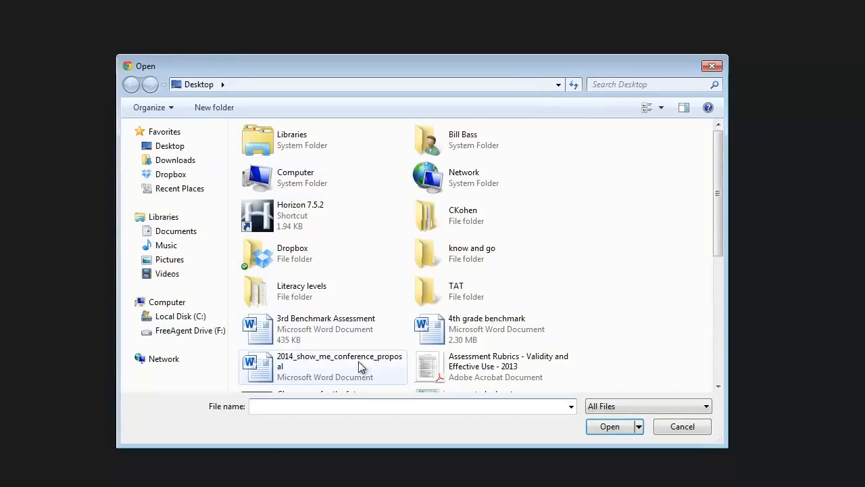
left_click(326, 329)
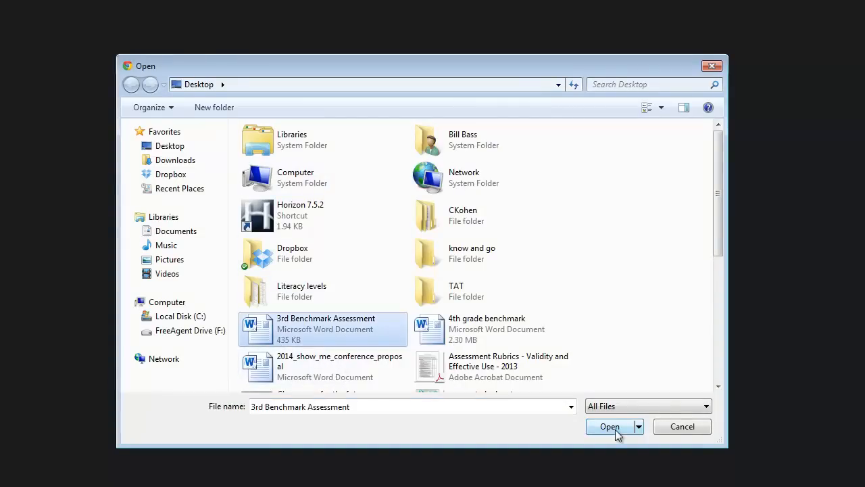
left_click(609, 426)
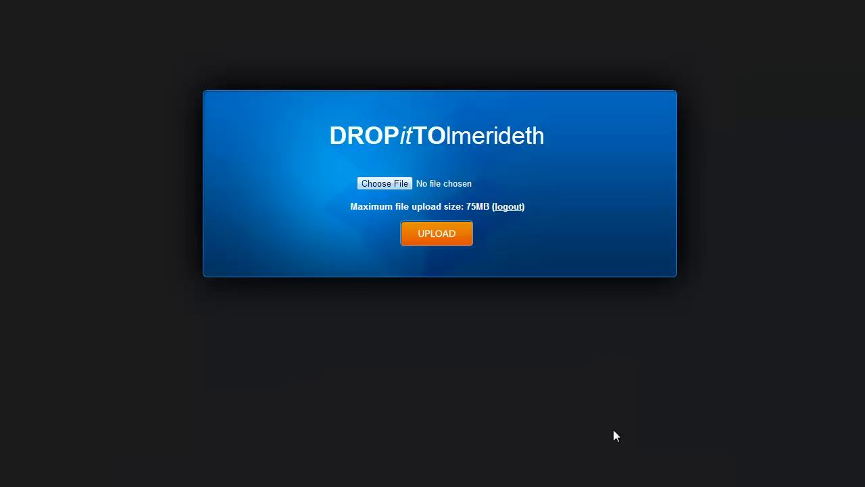
left_click(384, 183)
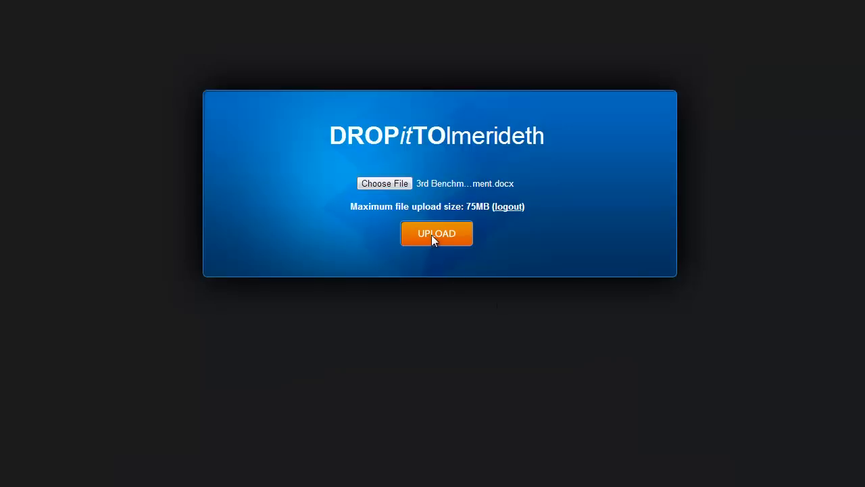
left_click(437, 234)
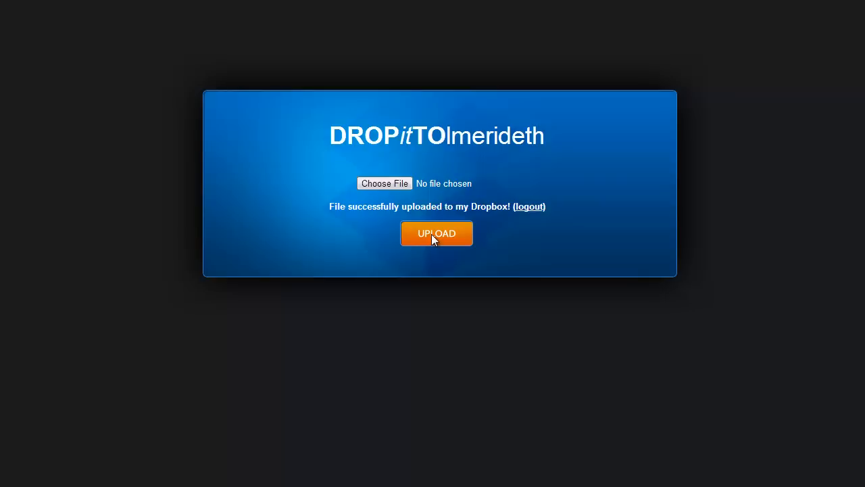
mouse_move(391, 188)
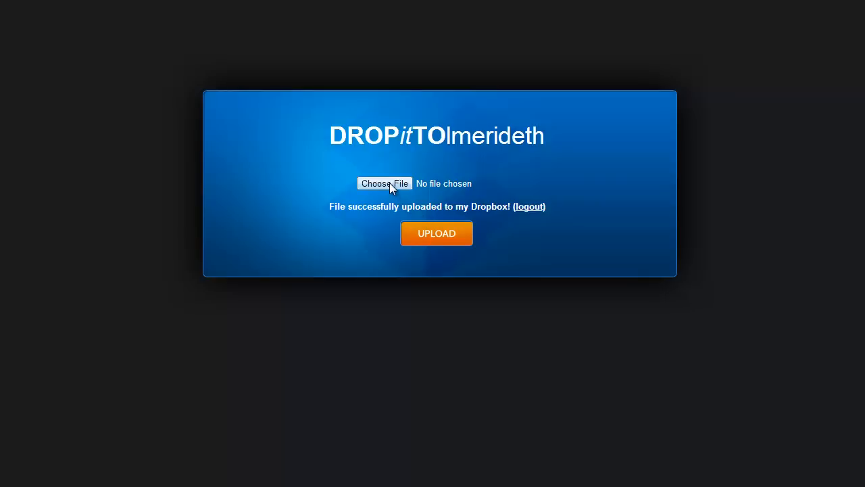
Select '4th grade benchmark' from the Desktop and start its upload to Dropbox.
left_click(384, 183)
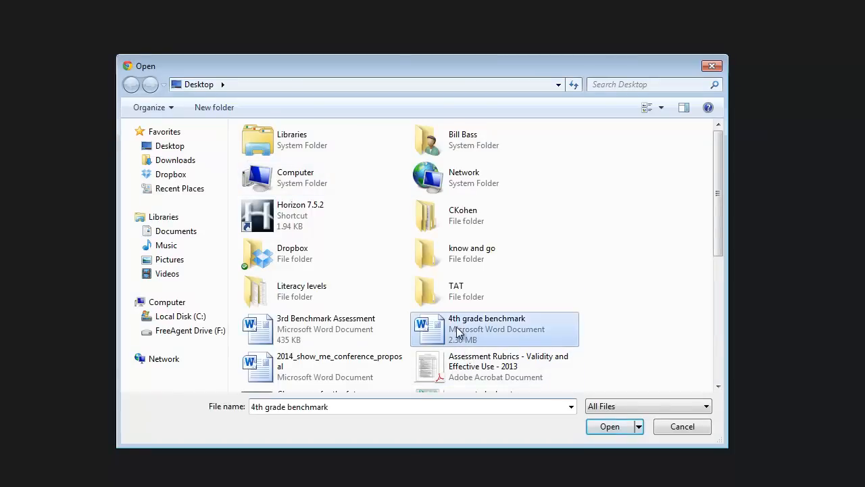
left_click(609, 426)
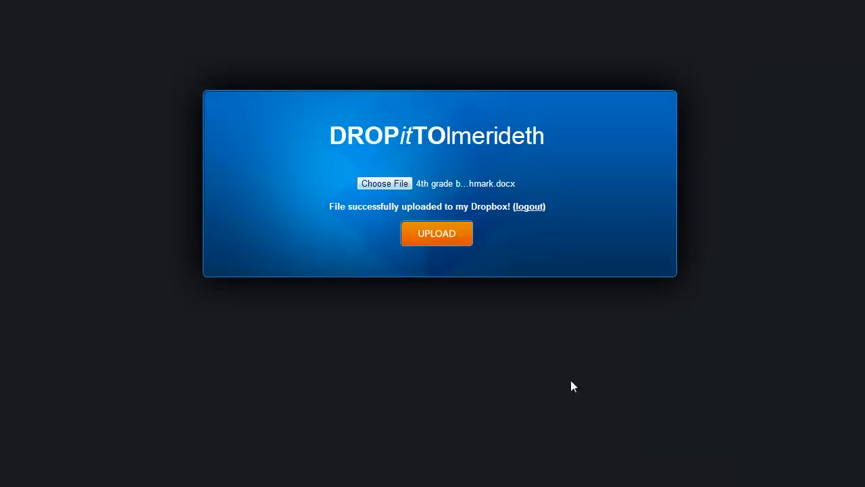
left_click(436, 233)
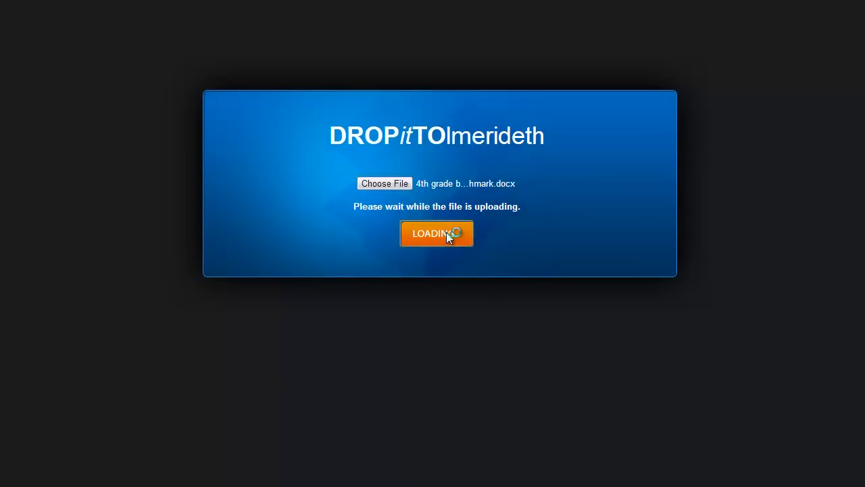